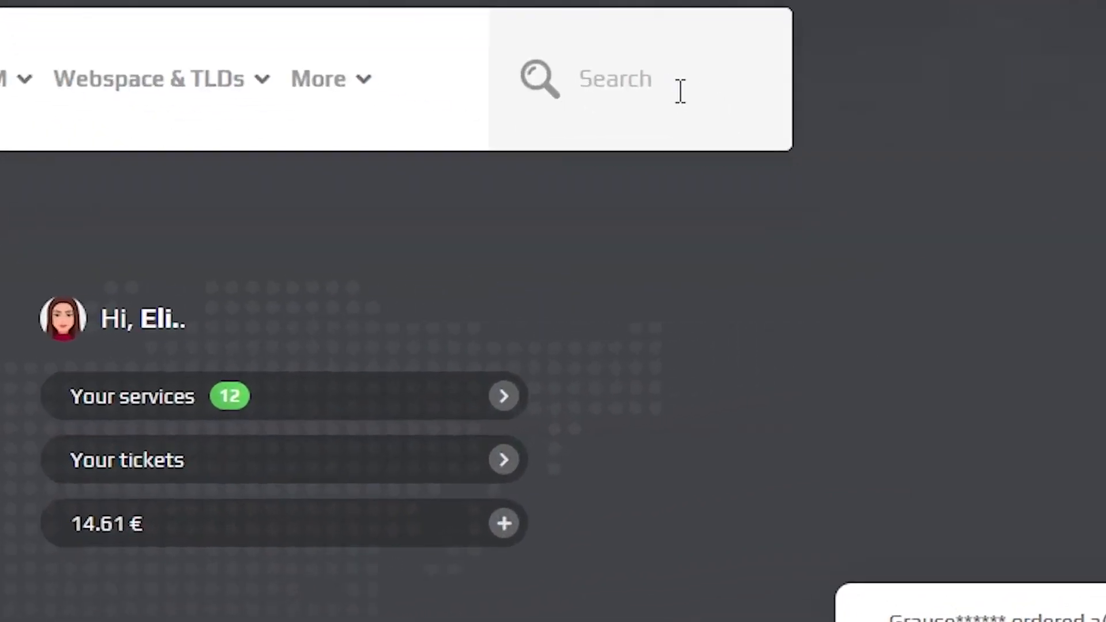
Search the site for SCP and open the SCP: Secret Laboratory server order page
{"action": "type", "text": "SCP"}
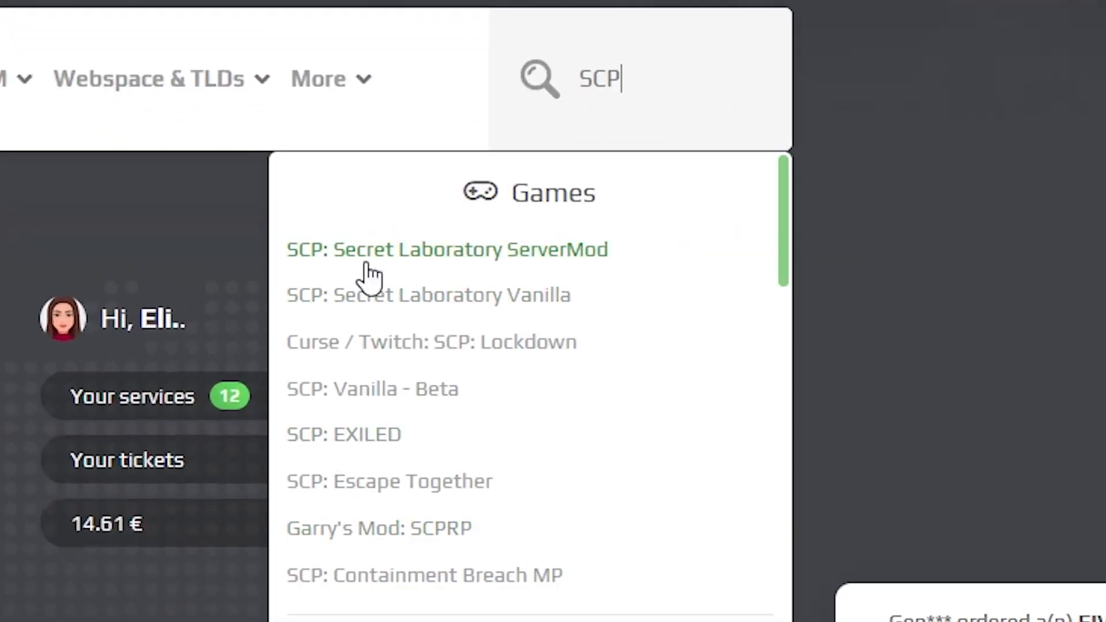
{"action": "left_click", "coordinate": [447, 250]}
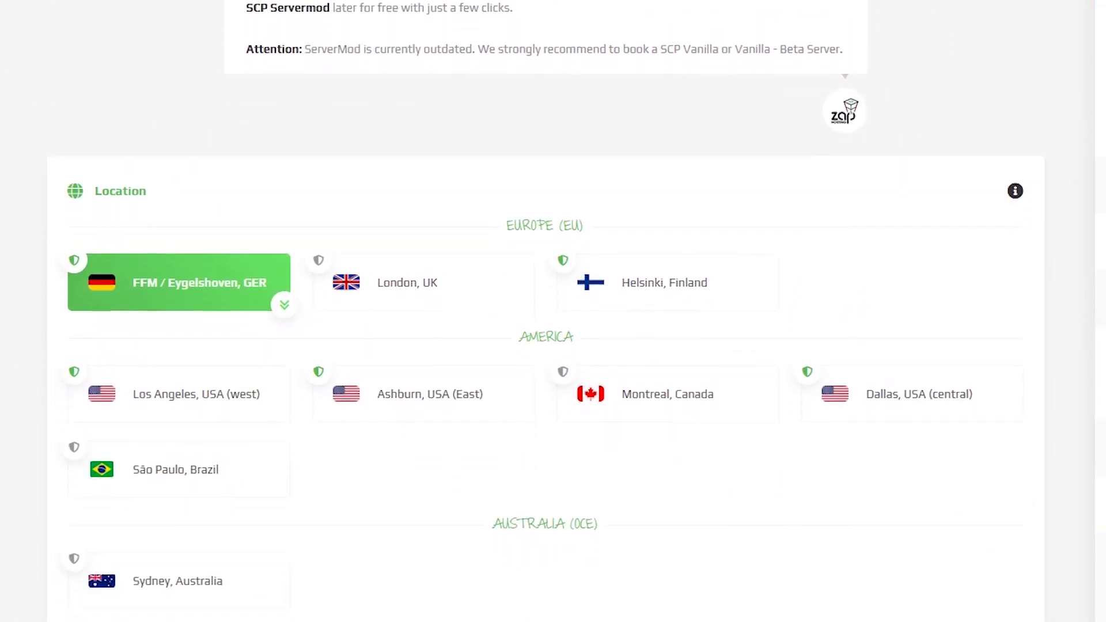
Keep the default server configuration and select ZAP Coins as the payment method
{"action": "scroll", "scroll_direction": "down", "scroll_amount": 3}
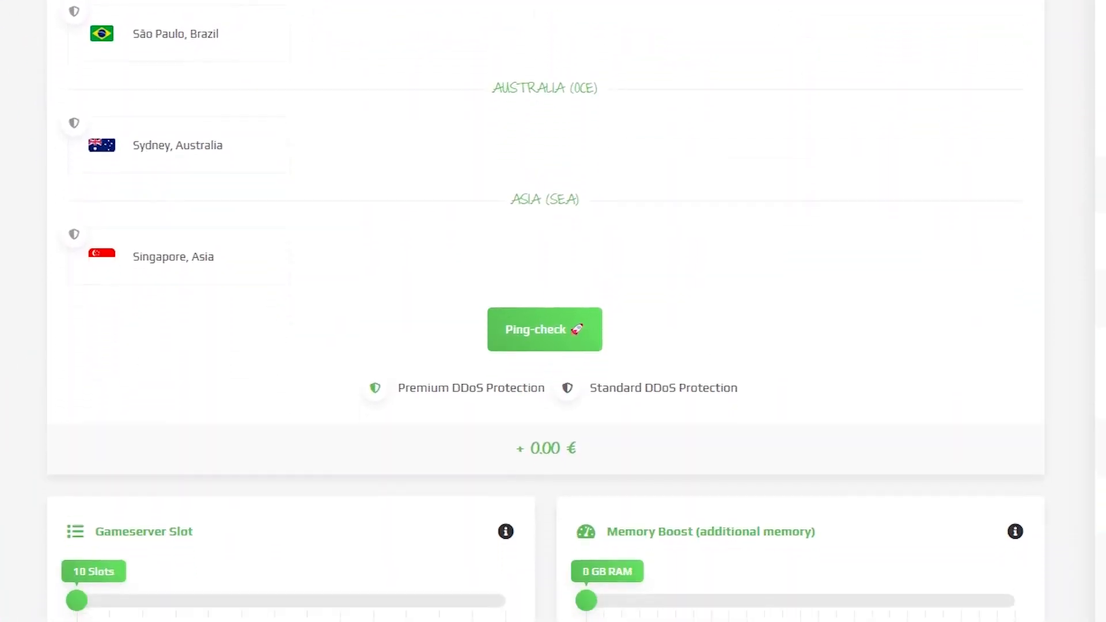
{"action": "scroll", "scroll_direction": "down", "scroll_amount": 3}
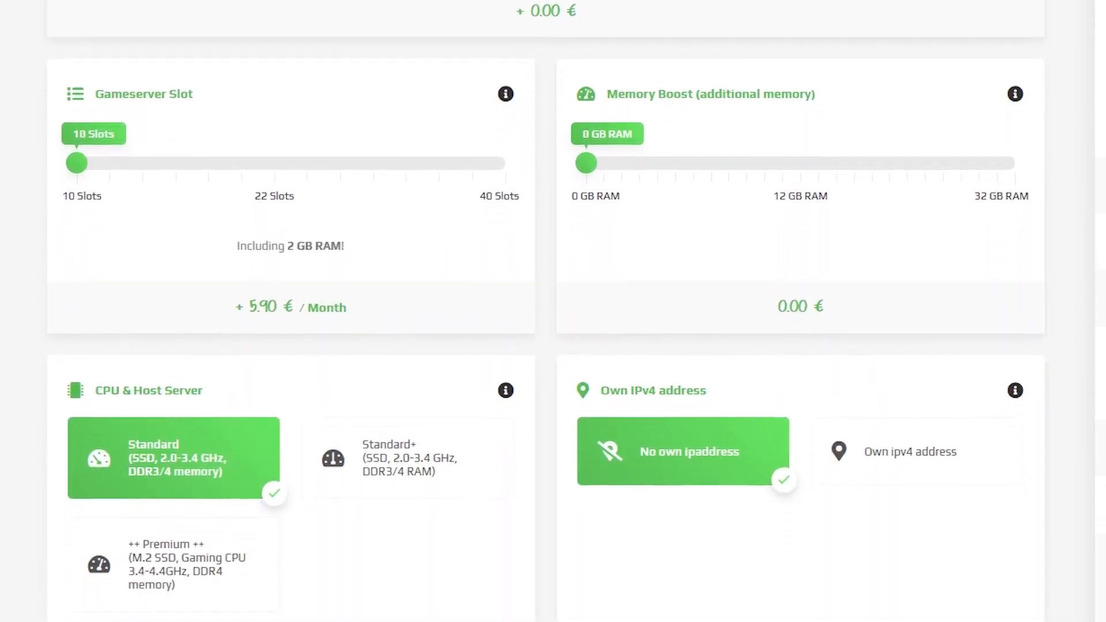
{"action": "scroll", "scroll_direction": "down", "scroll_amount": 3}
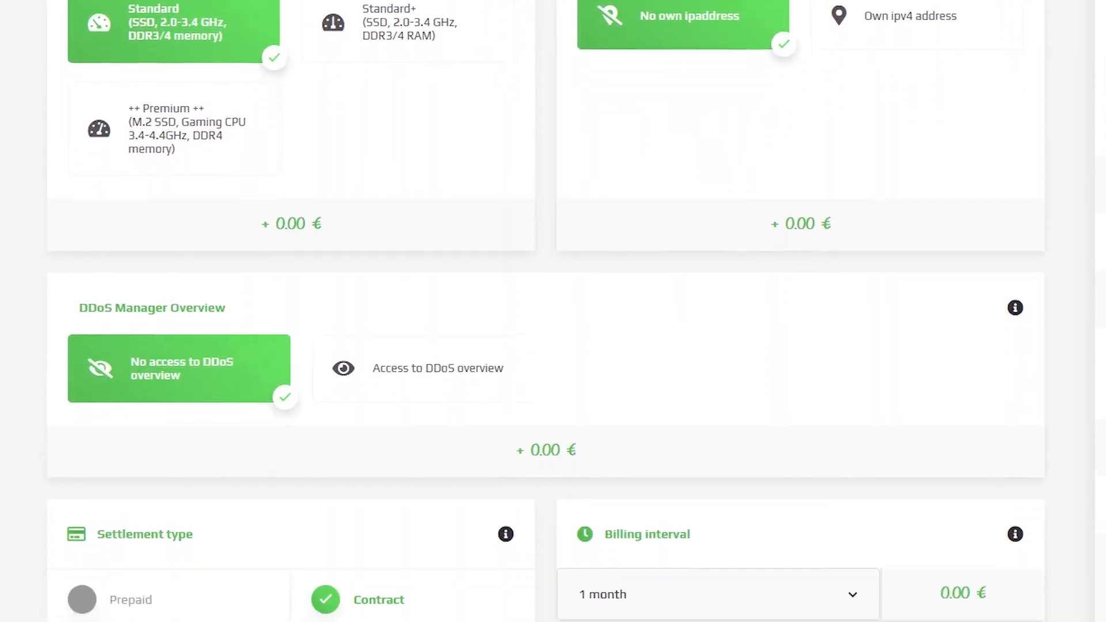
{"action": "scroll", "scroll_direction": "down", "scroll_amount": 3}
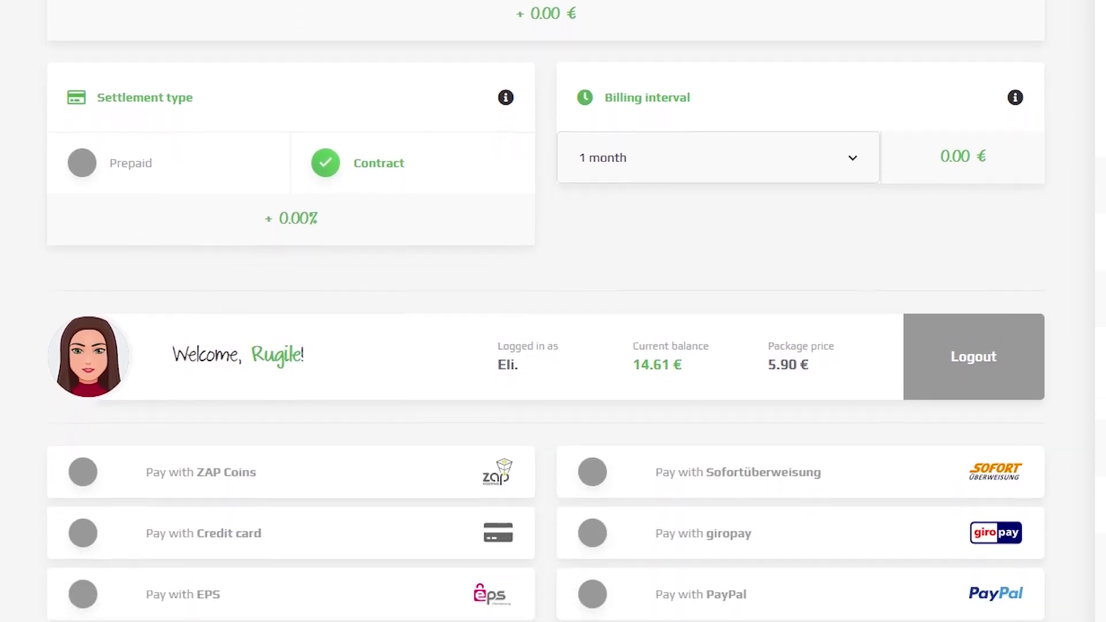
{"action": "left_click", "coordinate": [83, 472]}
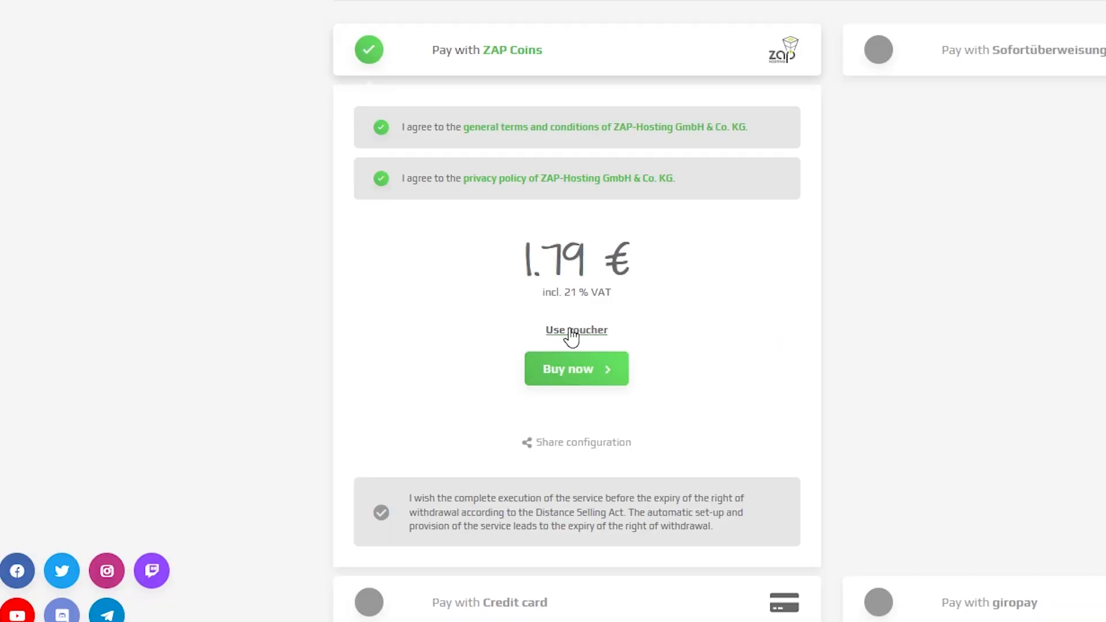
Redeem voucher 'scp-tutorial' for a 0.90 € first term and buy the server
{"action": "left_click", "coordinate": [577, 330]}
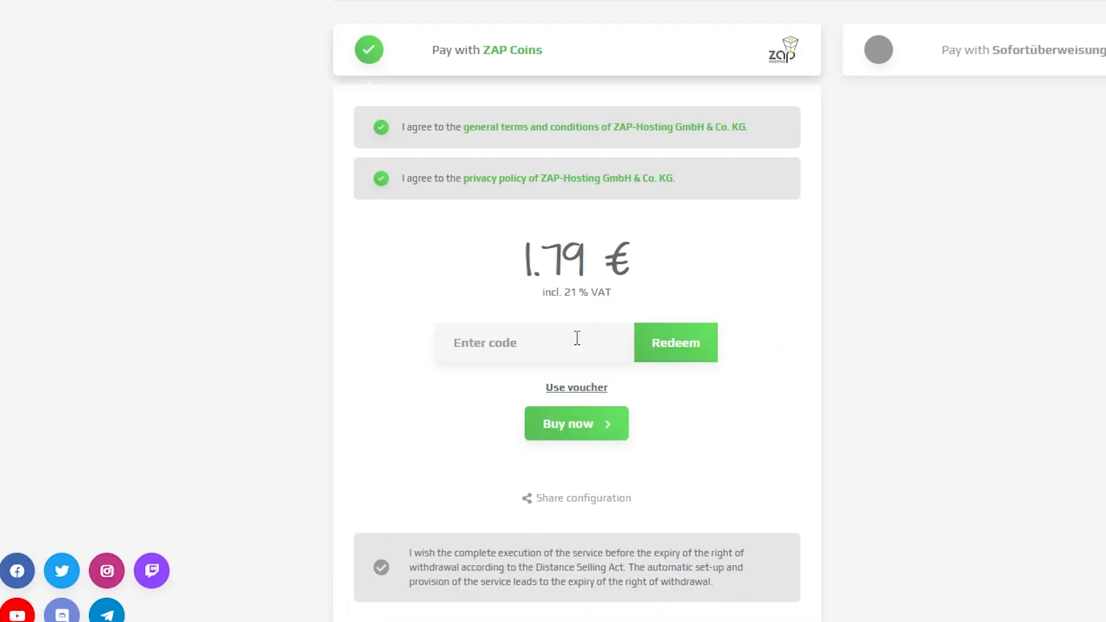
{"action": "type", "text": "scp-tuto"}
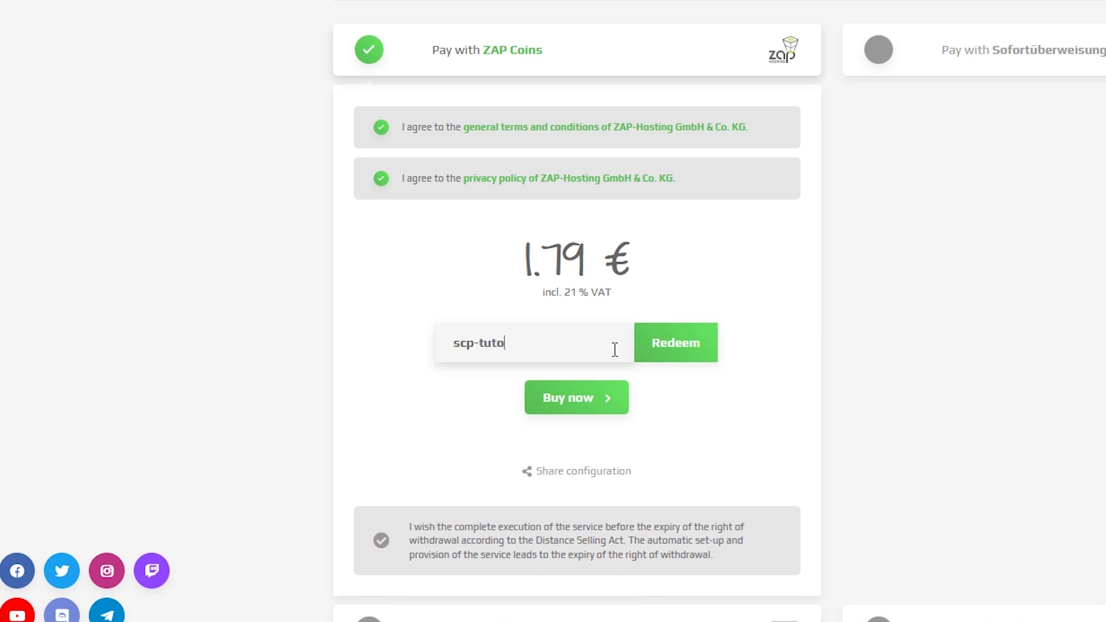
{"action": "left_click", "coordinate": [676, 343]}
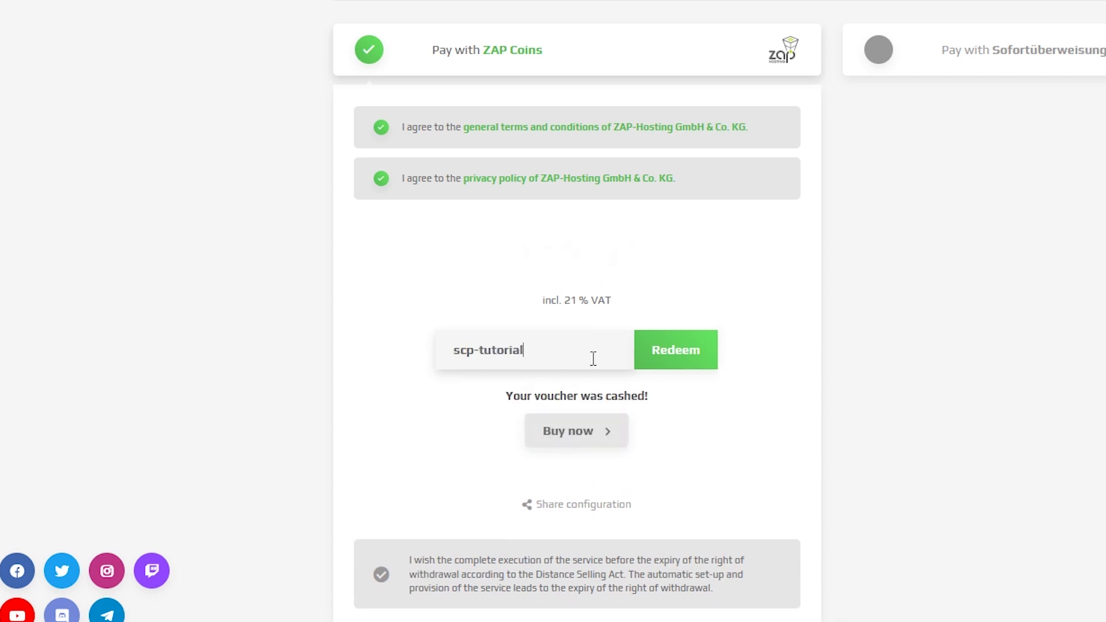
{"action": "left_click", "coordinate": [676, 350]}
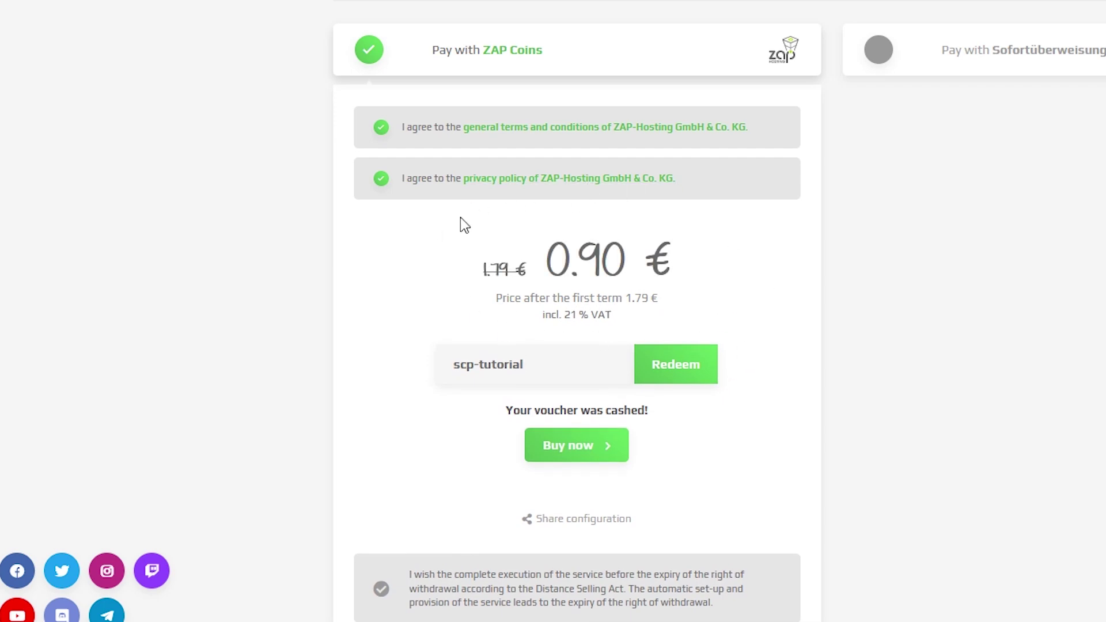
{"action": "left_click", "coordinate": [577, 445]}
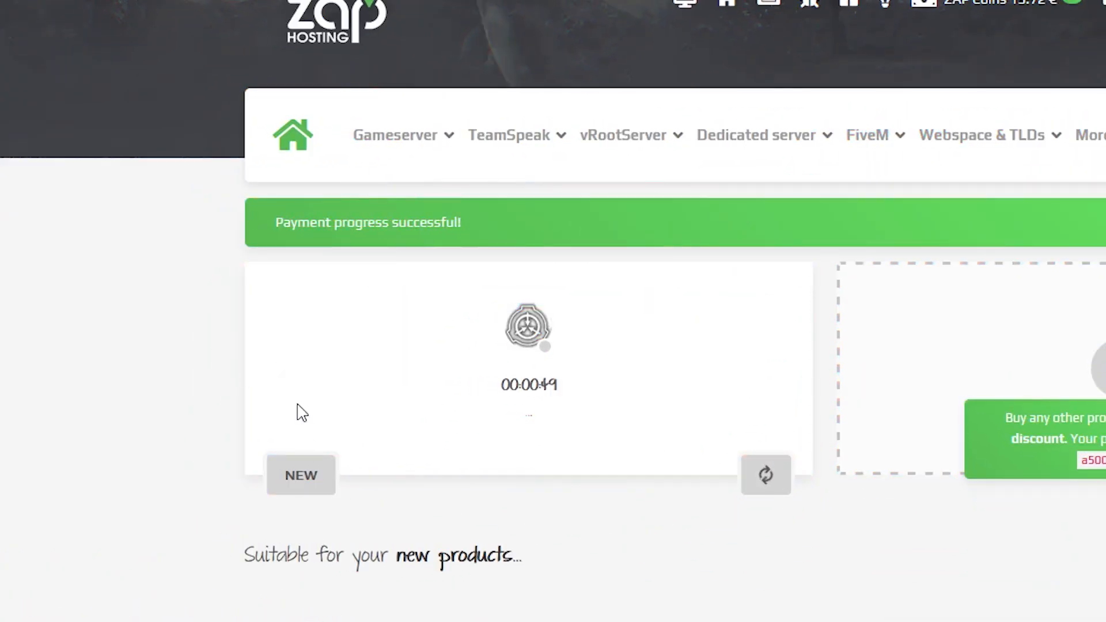
{"action": "mouse_move", "coordinate": [662, 480]}
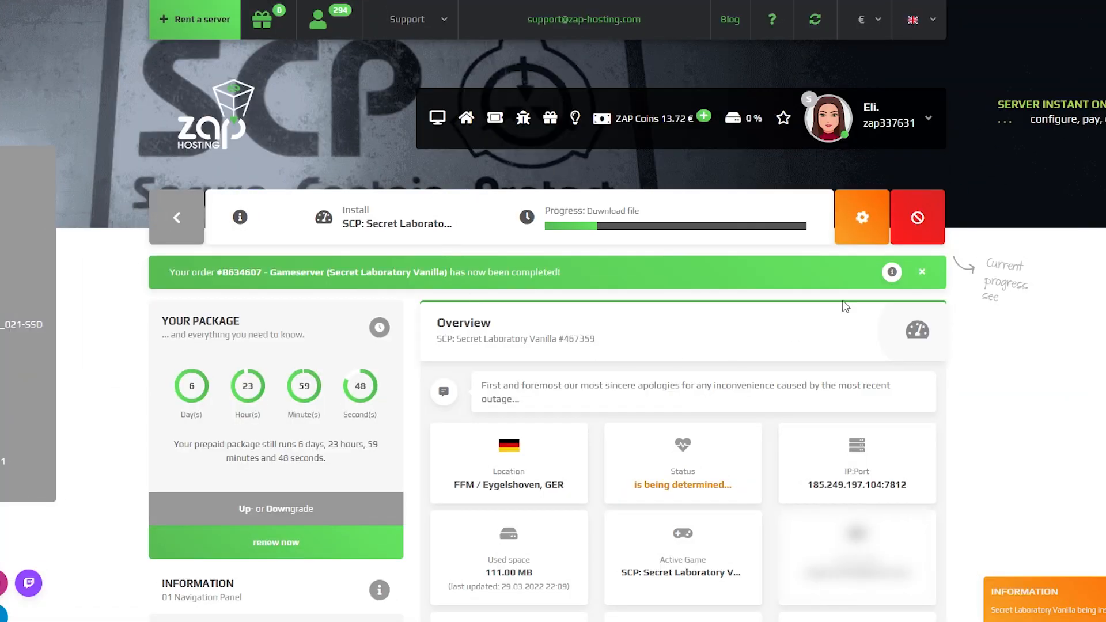
Scroll through the new server dashboard's navigation sections while installation downloads
{"action": "scroll", "scroll_direction": "down", "scroll_amount": 3}
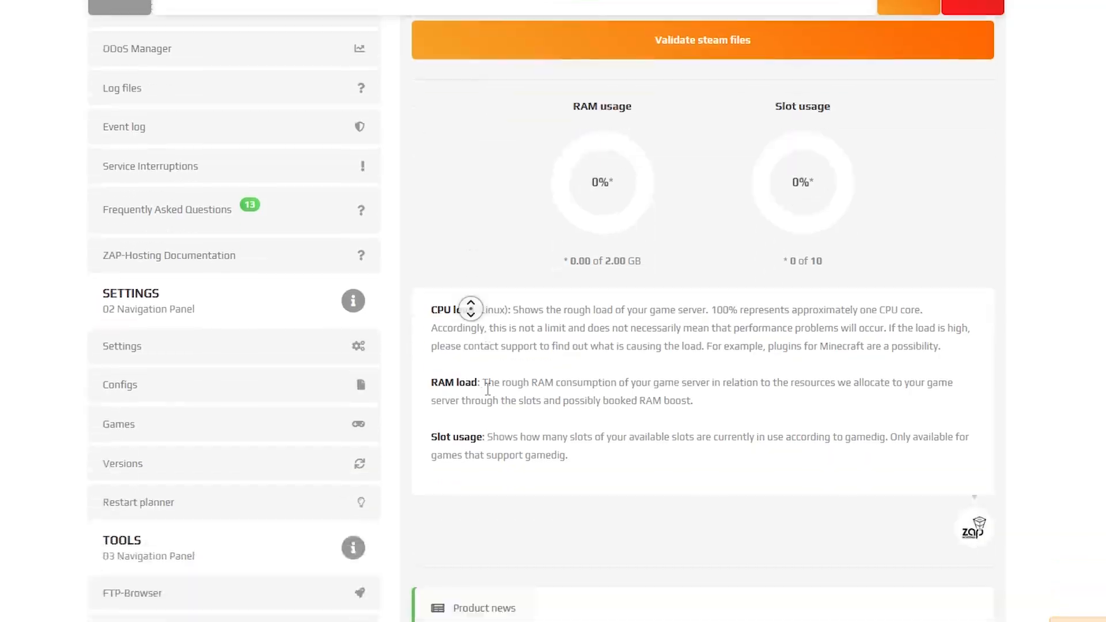
{"action": "scroll", "scroll_direction": "down", "scroll_amount": 3}
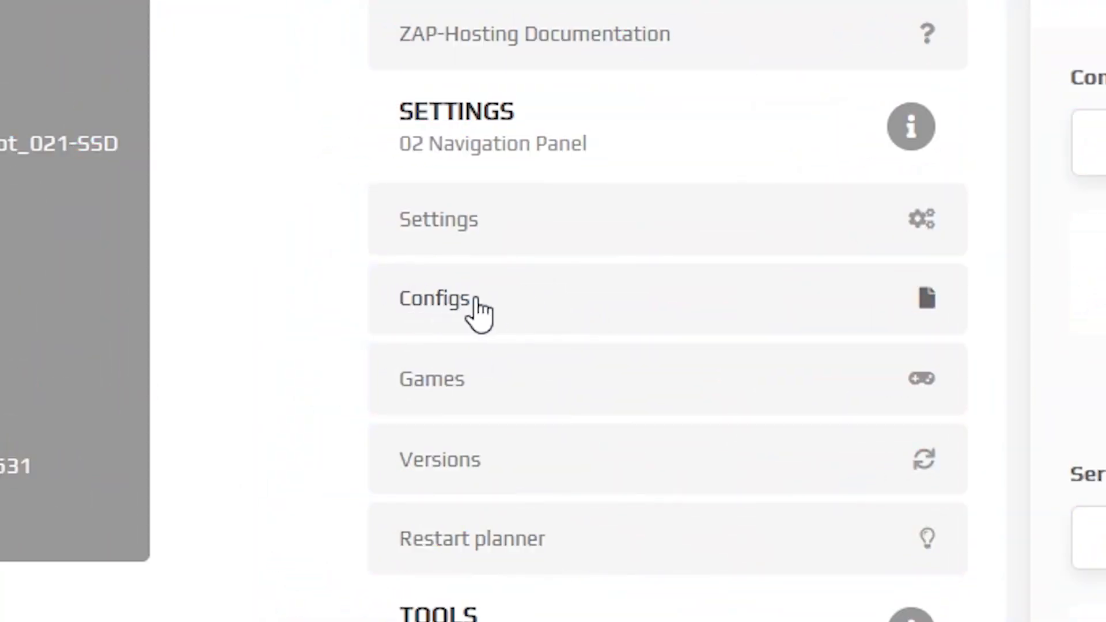
Open the Configs list and edit config_remoteadmin.txt
{"action": "left_click", "coordinate": [434, 299]}
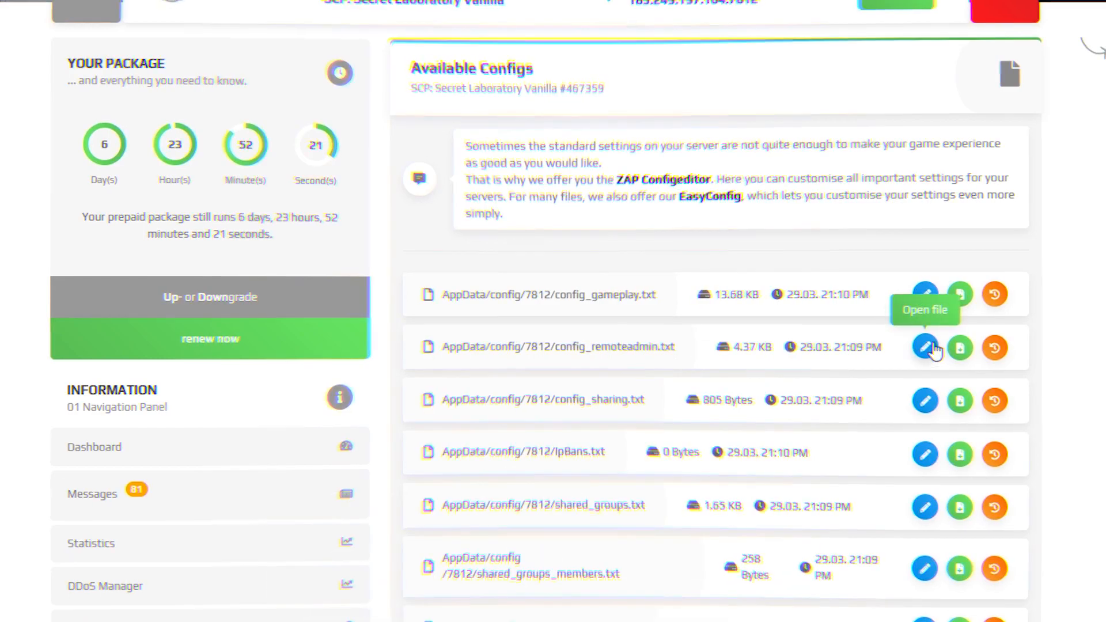
{"action": "left_click", "coordinate": [926, 347]}
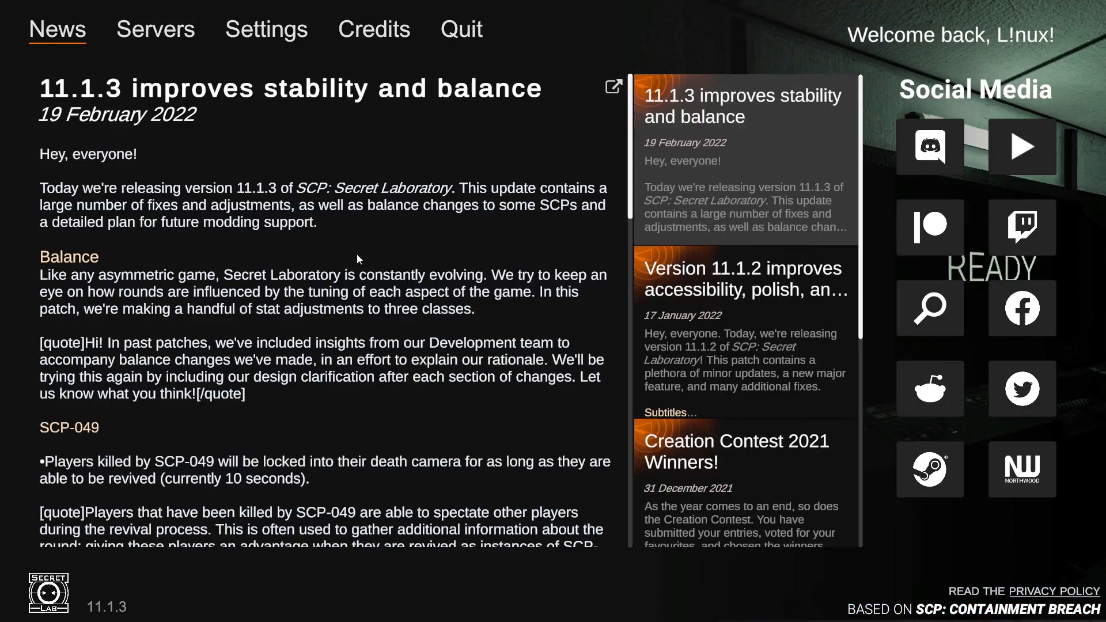
Direct-connect to the rented server's pasted IP:port from the game's Servers menu
{"action": "left_click", "coordinate": [156, 29]}
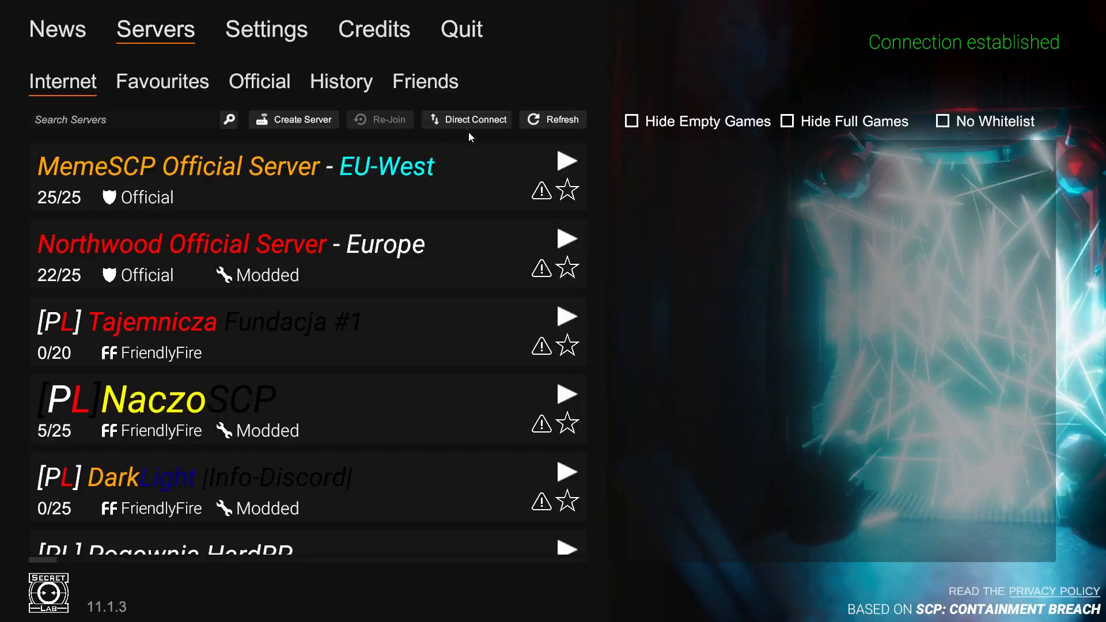
{"action": "left_click", "coordinate": [474, 119]}
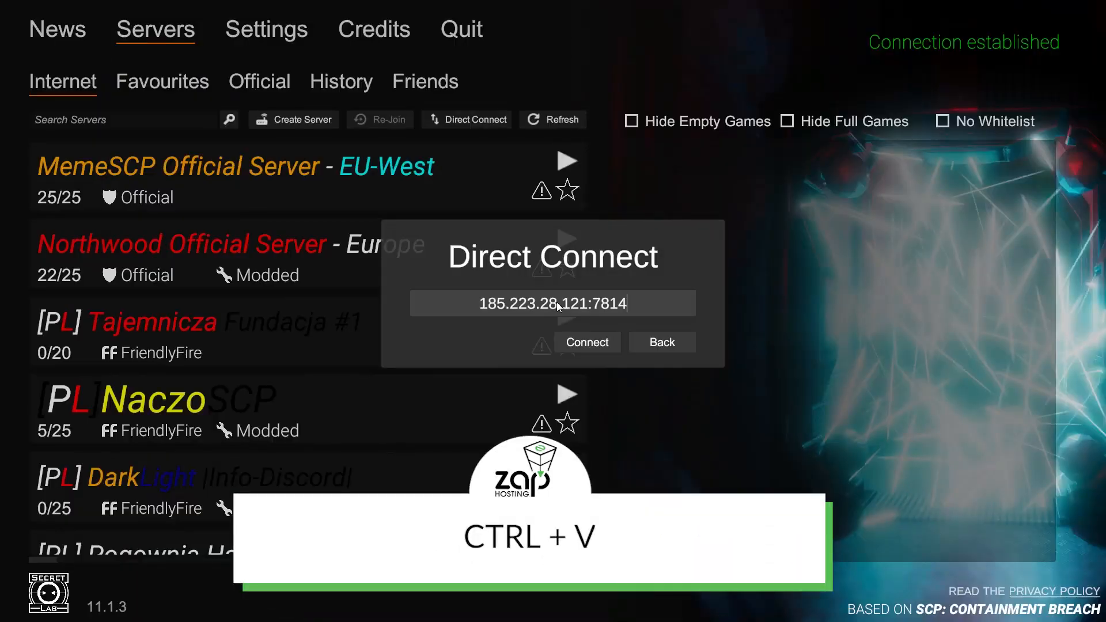
{"action": "left_click", "coordinate": [587, 342]}
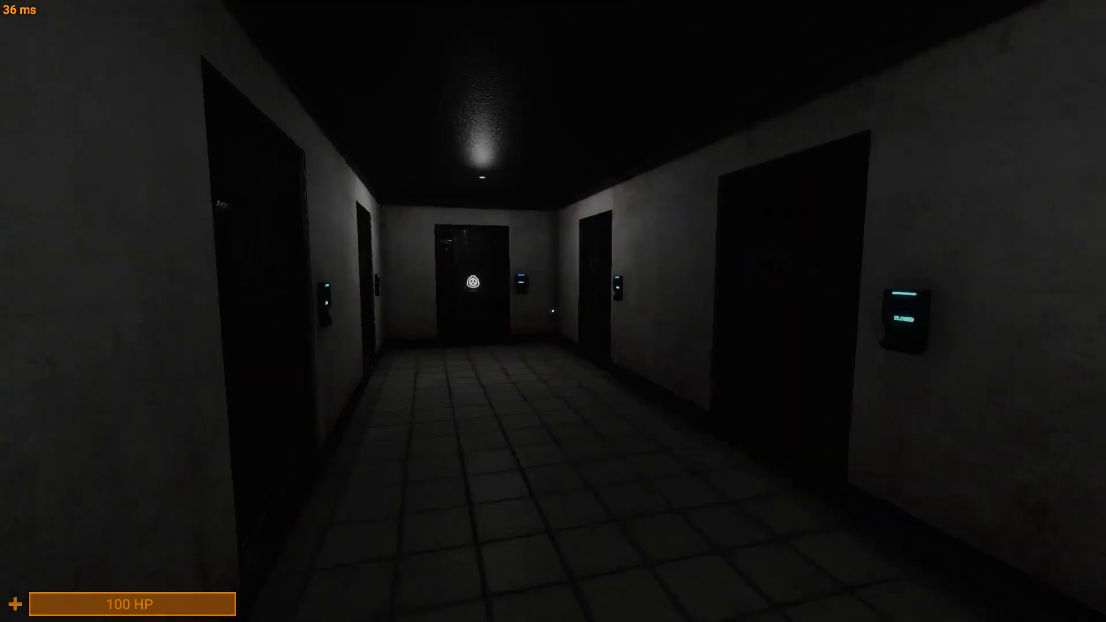
{"action": "mouse_move", "coordinate": [473, 282]}
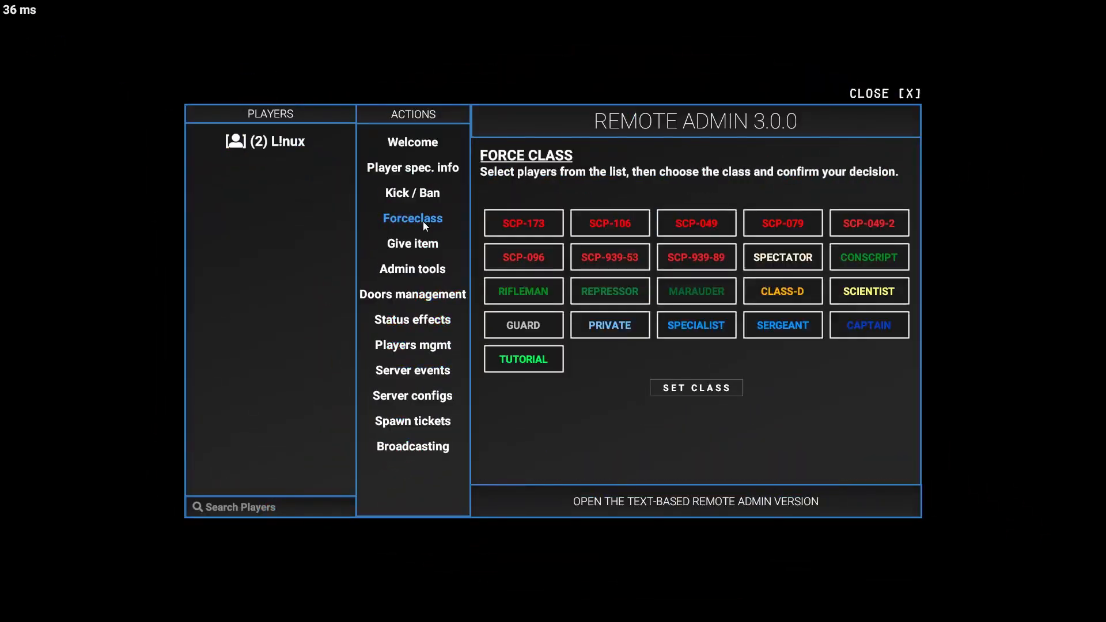
Open Remote Admin with M and show the Give item actions
{"action": "key", "text": "m"}
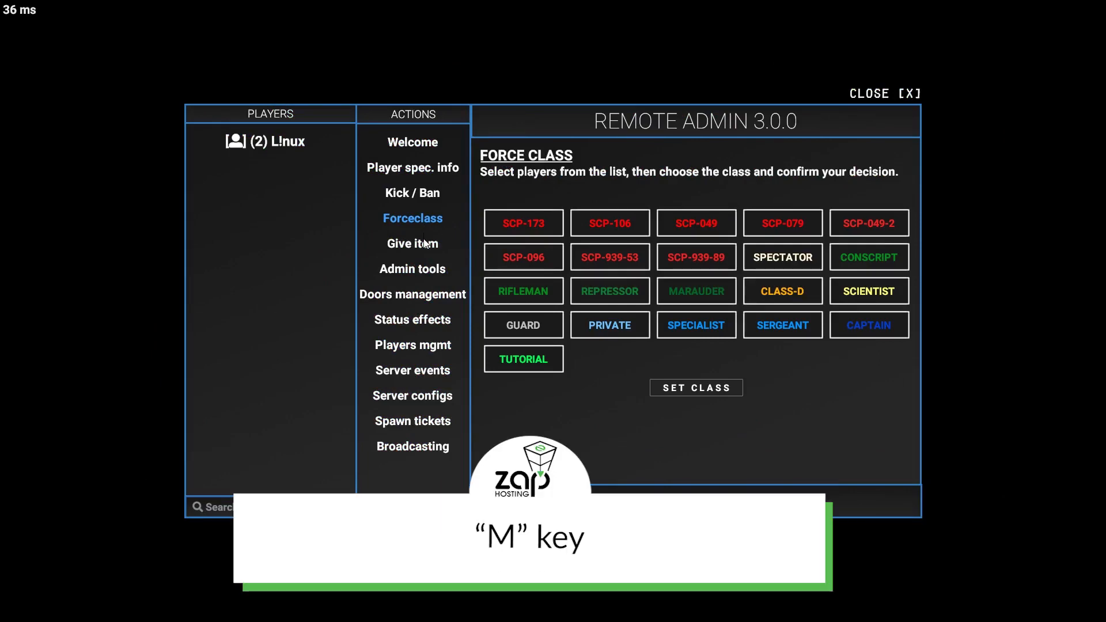
{"action": "left_click", "coordinate": [412, 243]}
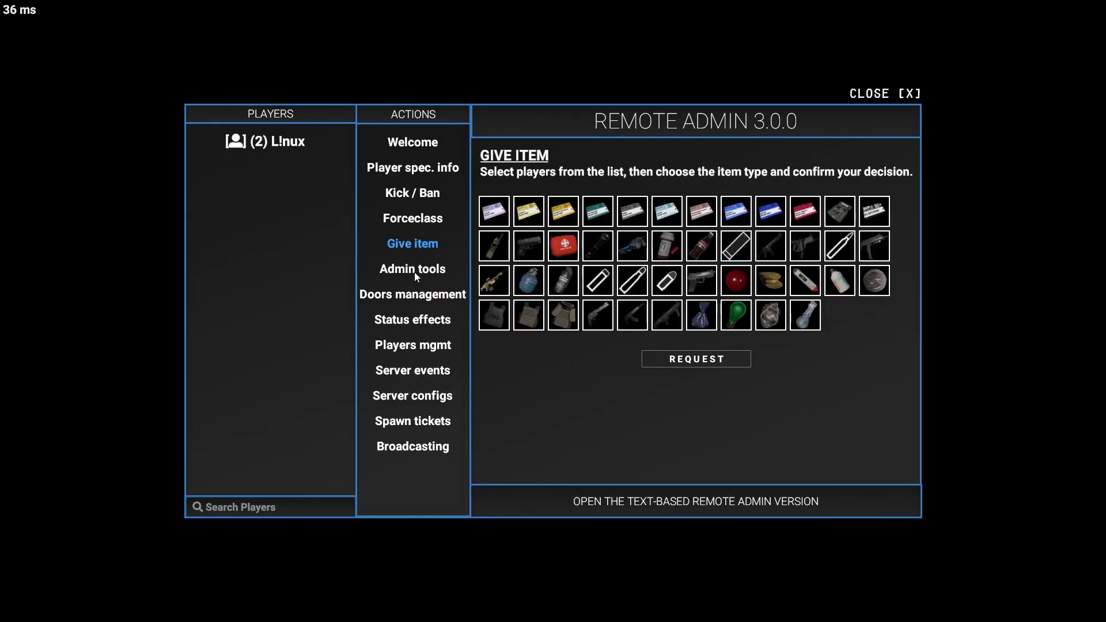